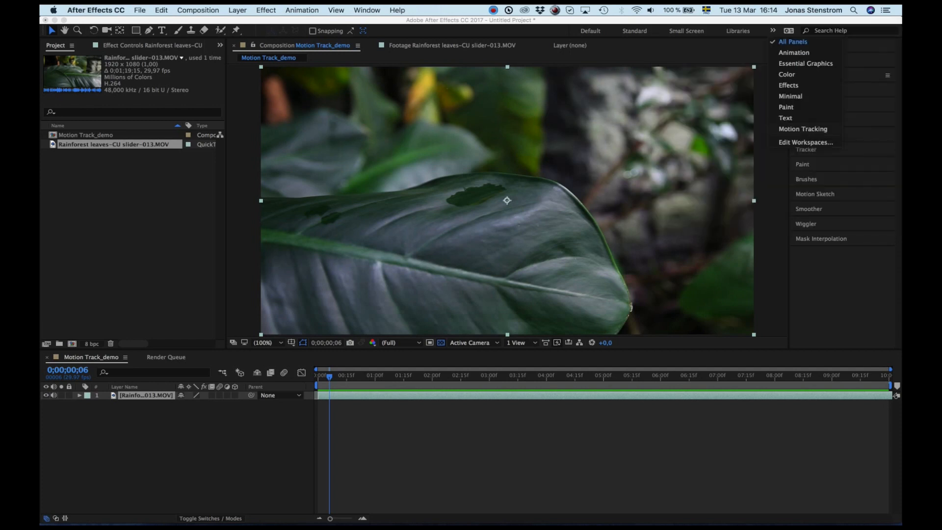
Step: Switch to the Motion Tracking workspace so the Tracker panel appears
{"action": "left_click", "coordinate": [803, 129]}
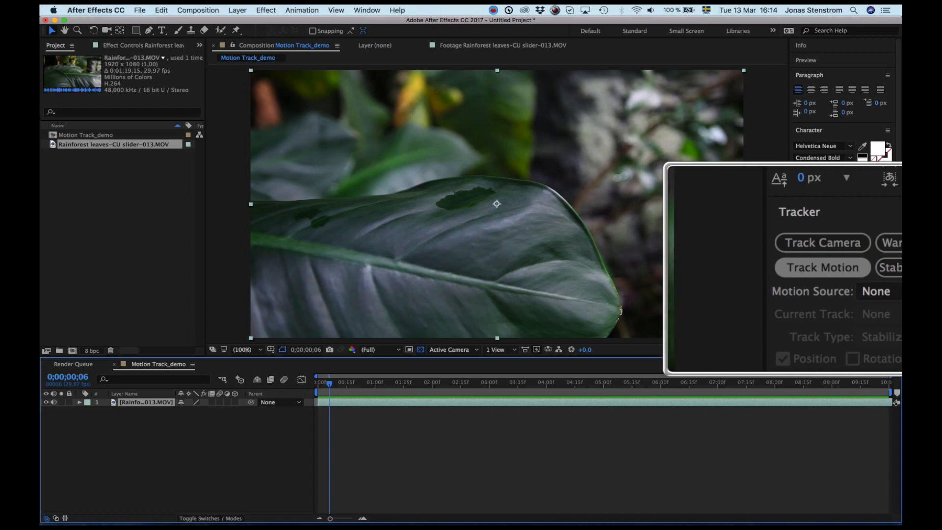
Step: Start Track Motion on the leaf layer, tracking position only with a single track point
{"action": "left_click", "coordinate": [822, 267]}
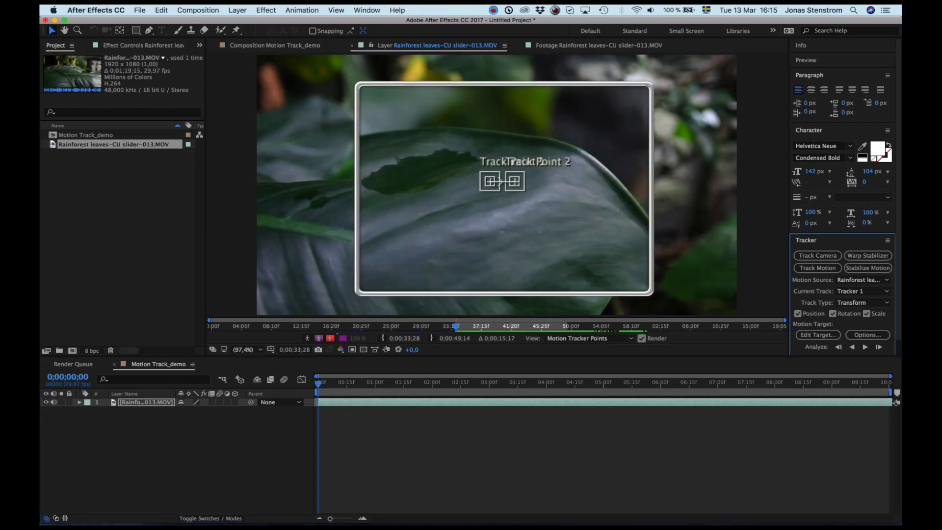
{"action": "left_click", "coordinate": [240, 350]}
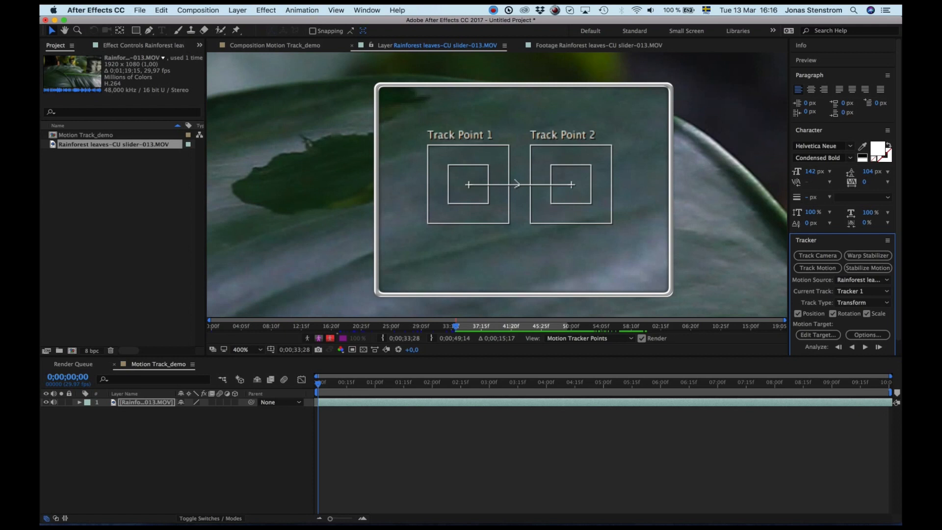
{"action": "left_click", "coordinate": [867, 313]}
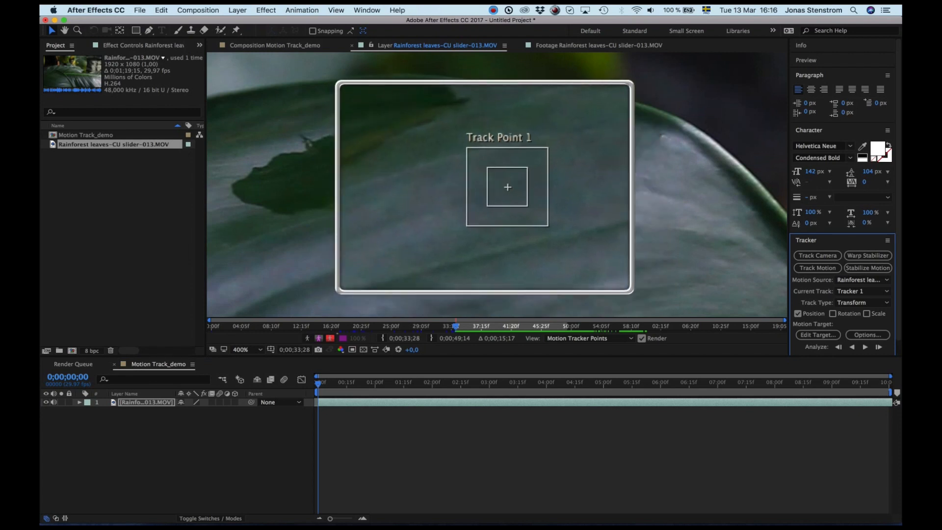
{"action": "left_click", "coordinate": [241, 349]}
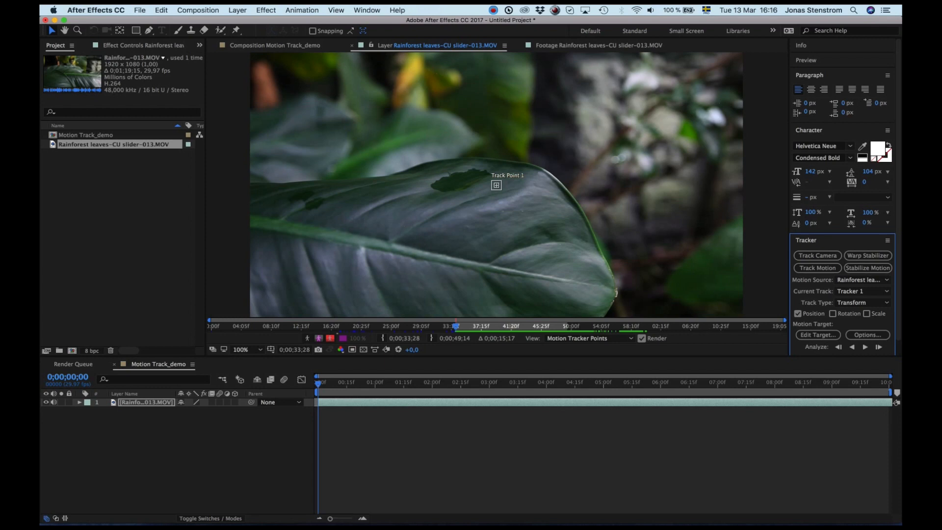
Step: Create a Null 1 layer and set it as the tracker's motion target via Edit Target
{"action": "left_click", "coordinate": [236, 10]}
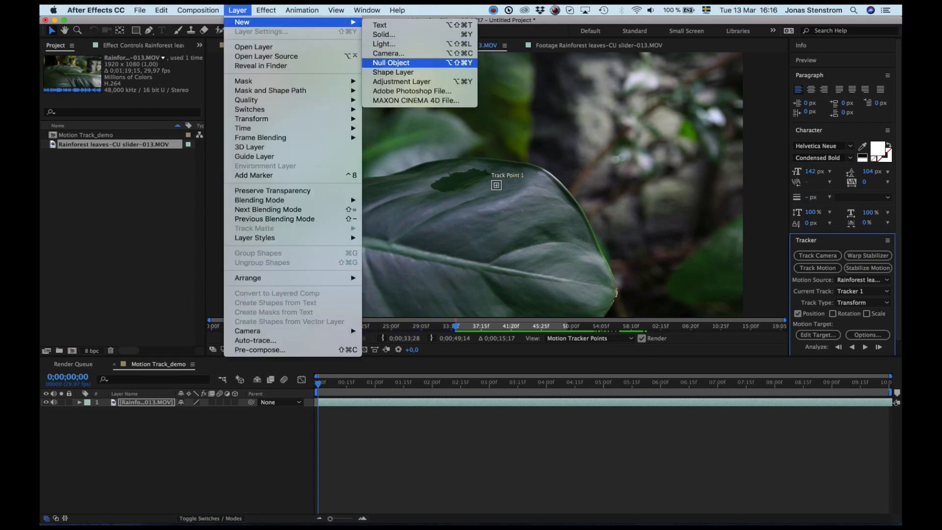
{"action": "left_click", "coordinate": [392, 63]}
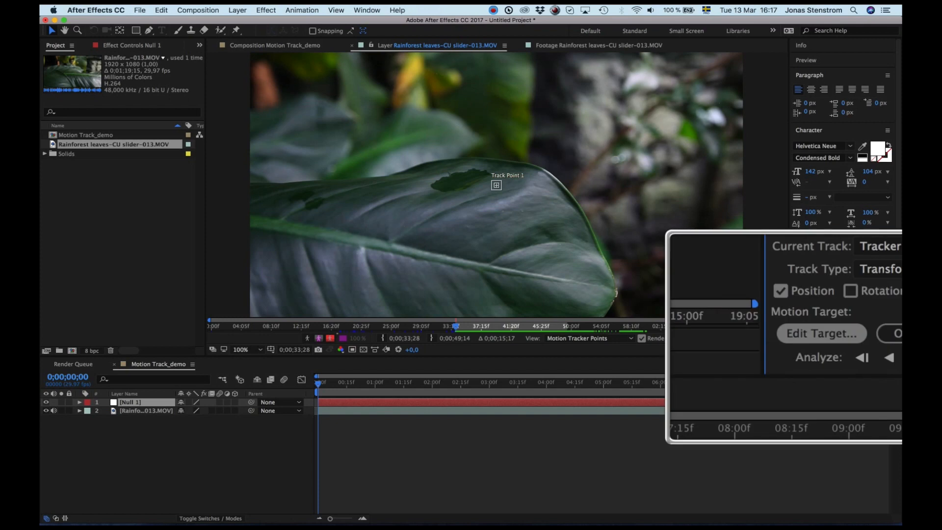
{"action": "left_click", "coordinate": [821, 333]}
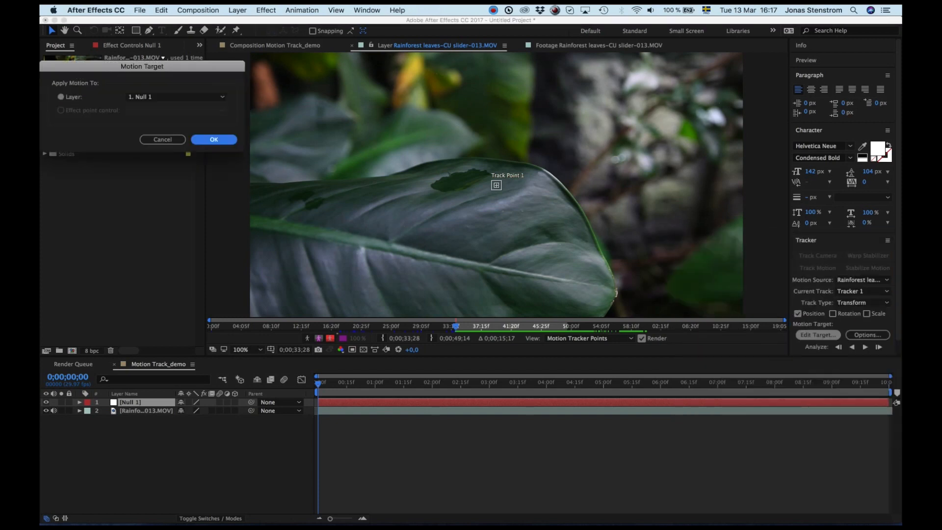
{"action": "left_click", "coordinate": [214, 139]}
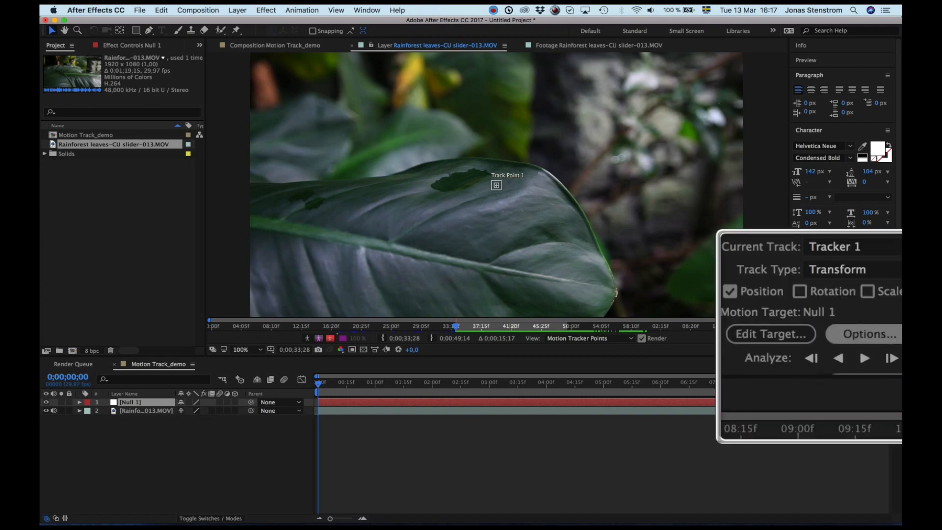
{"action": "left_click", "coordinate": [863, 333]}
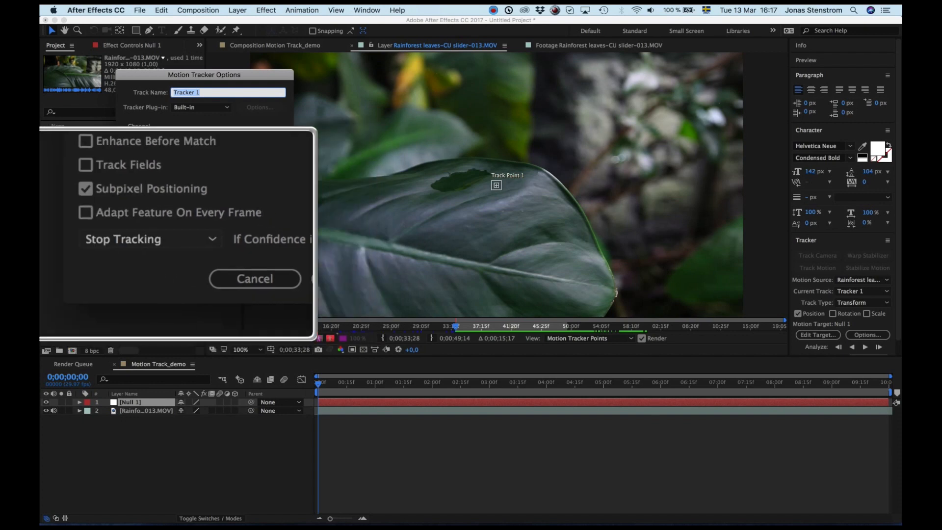
Step: Keep 'Stop Tracking' for confidence below 80% and accept the Motion Tracker Options
{"action": "left_click", "coordinate": [147, 238]}
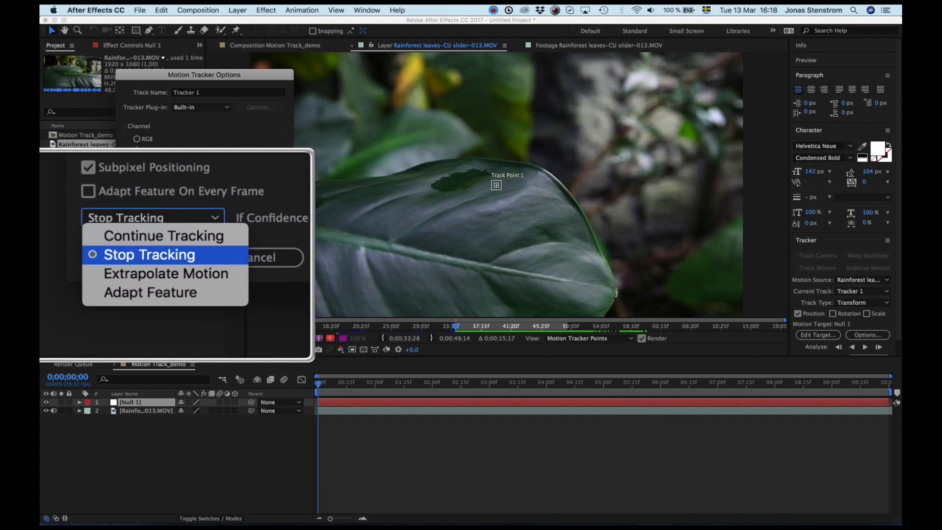
{"action": "mouse_move", "coordinate": [162, 244]}
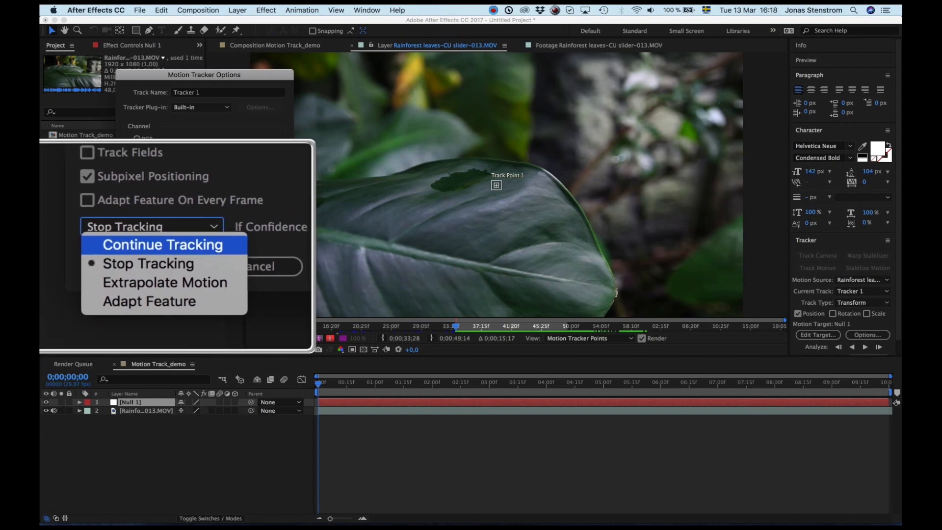
{"action": "left_click", "coordinate": [148, 263]}
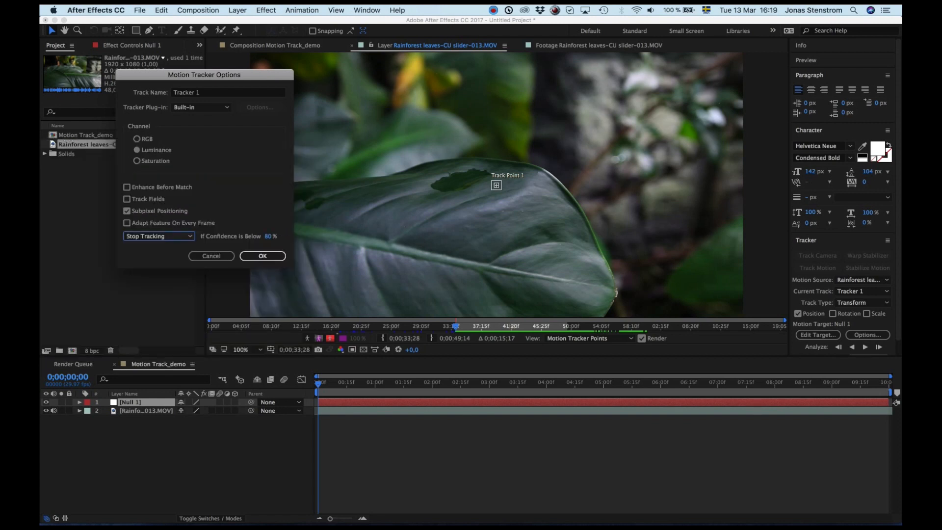
{"action": "left_click", "coordinate": [262, 256]}
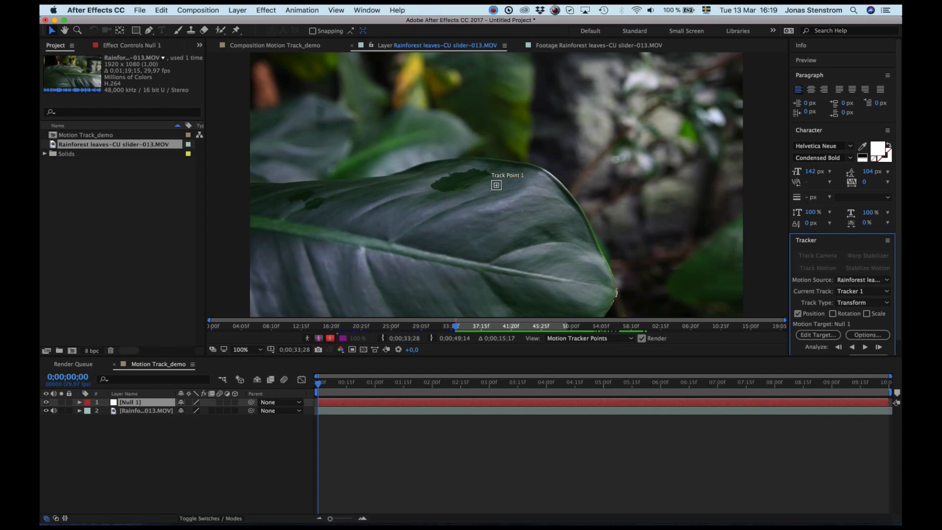
{"action": "left_click", "coordinate": [242, 349]}
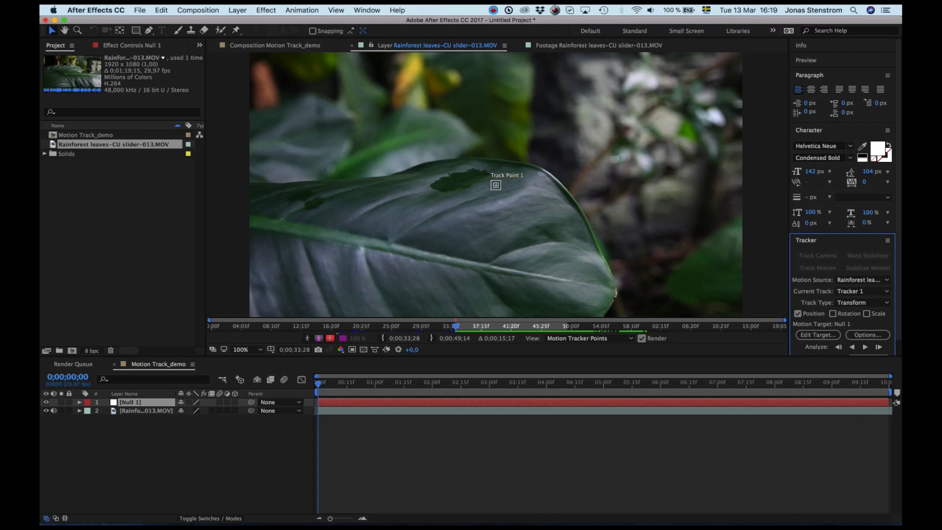
{"action": "left_click", "coordinate": [240, 349]}
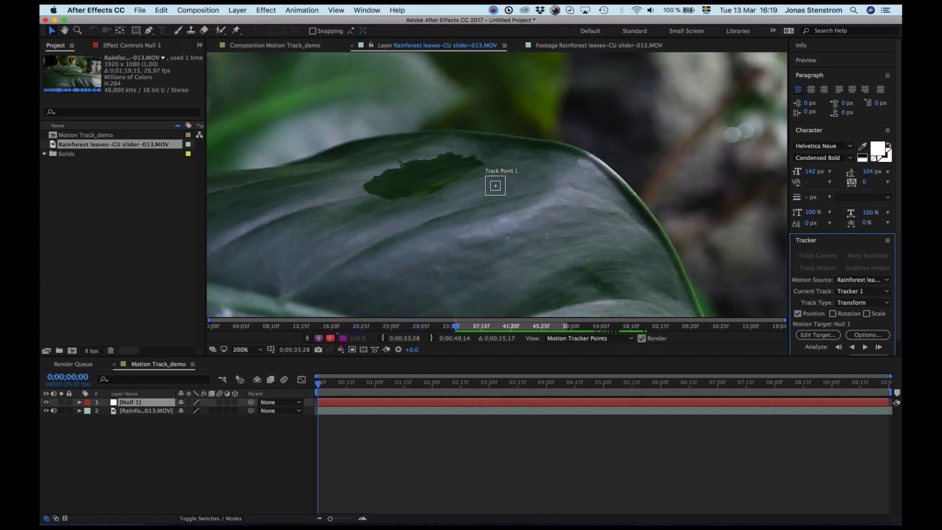
{"action": "left_click", "coordinate": [241, 349]}
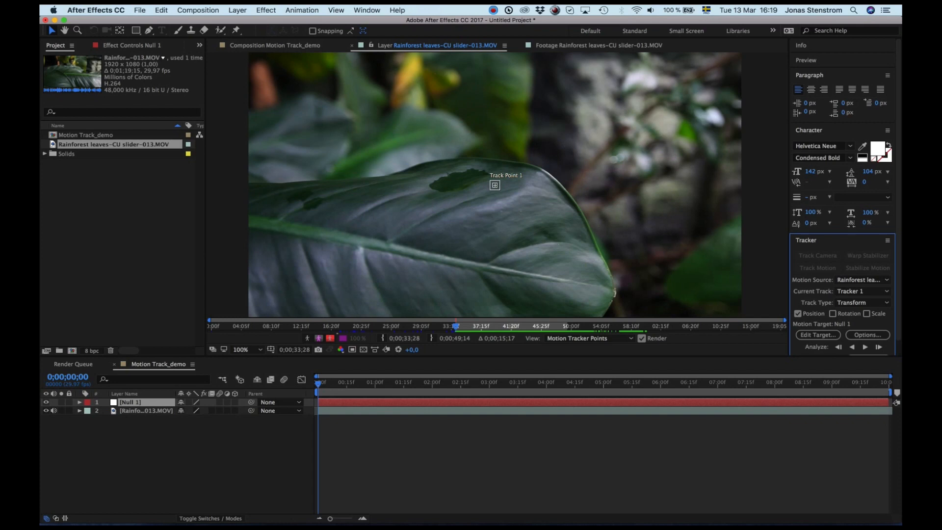
{"action": "mouse_move", "coordinate": [371, 406]}
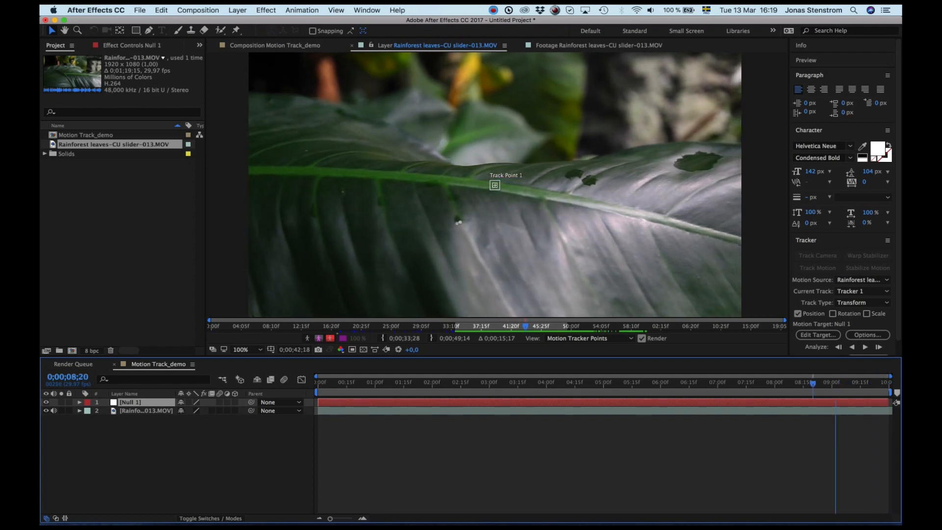
{"action": "left_click", "coordinate": [403, 381]}
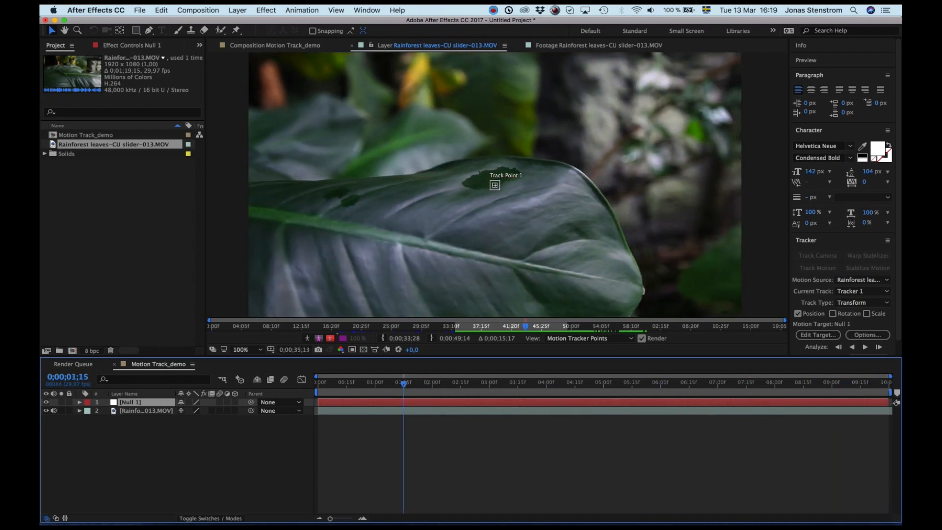
{"action": "left_click", "coordinate": [319, 382]}
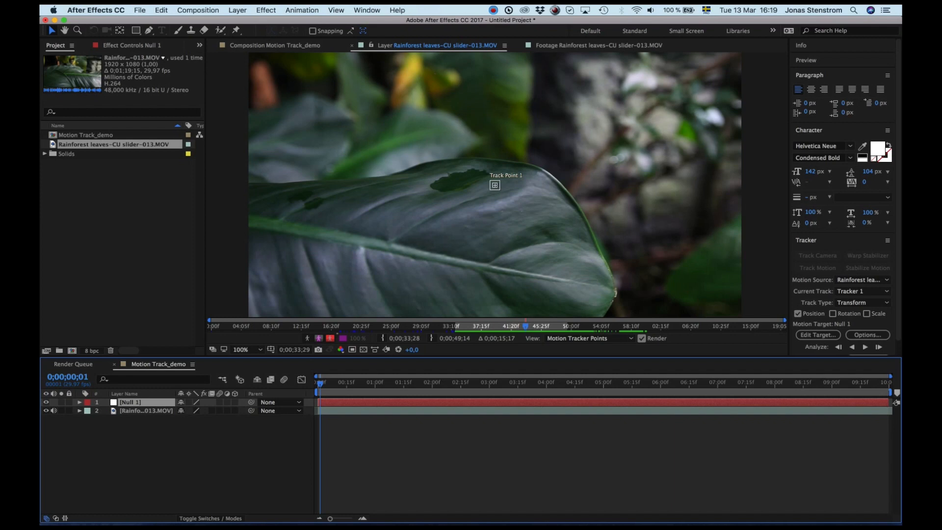
Step: Place Track Point 1 on the dark leaf spot and analyze forward through the whole clip
{"action": "left_click", "coordinate": [458, 381]}
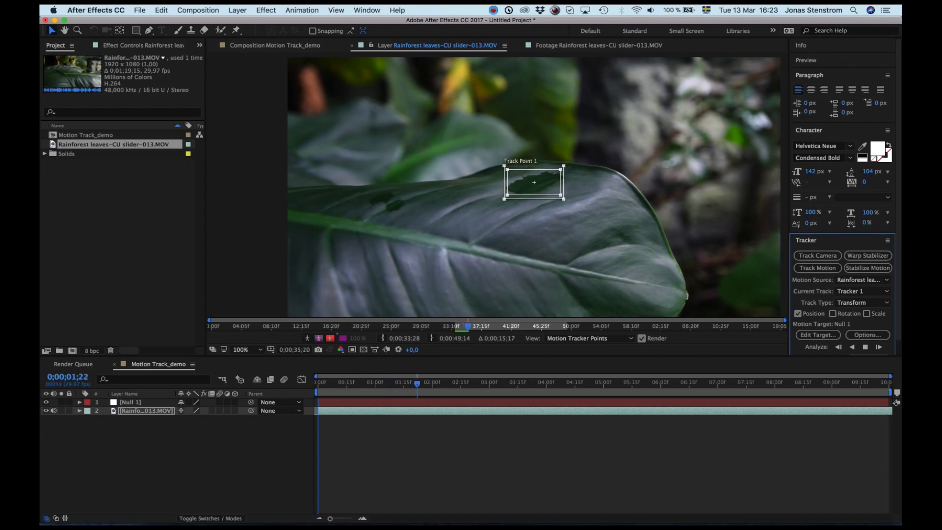
{"action": "left_click", "coordinate": [863, 347]}
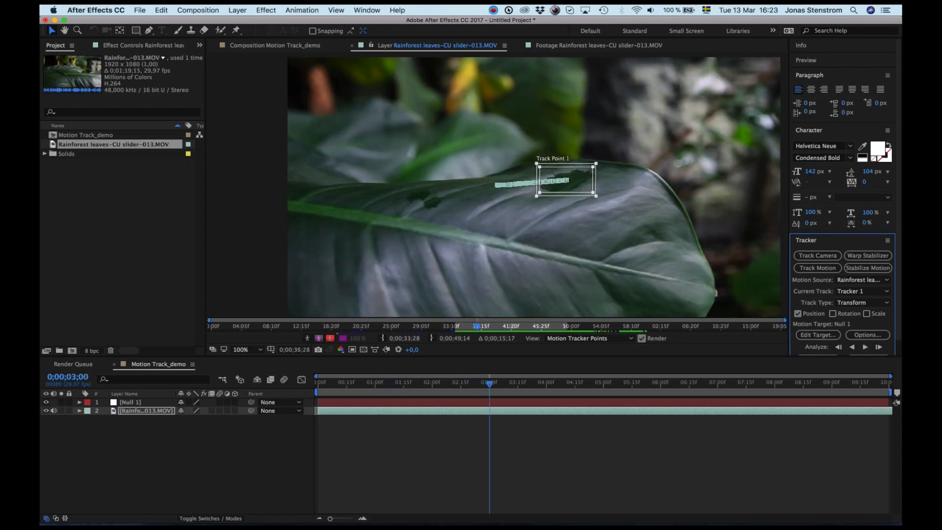
{"action": "left_click", "coordinate": [240, 349]}
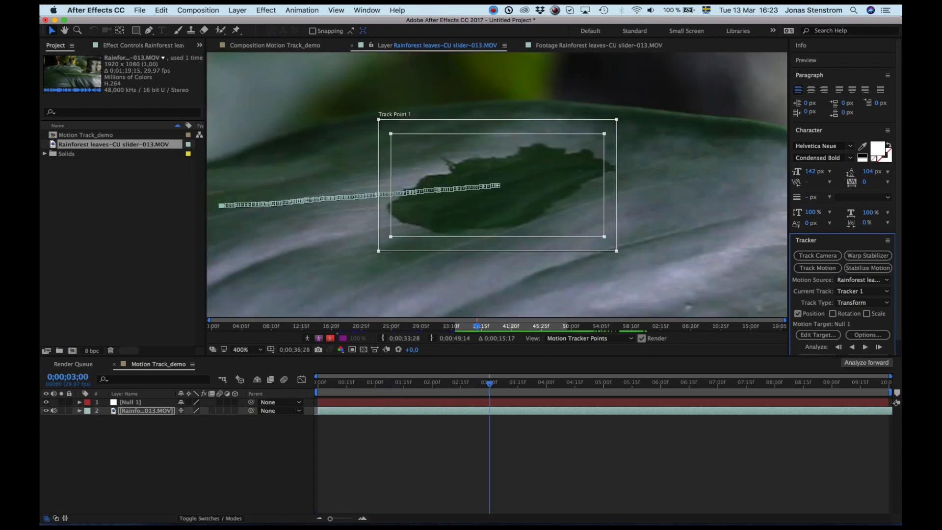
{"action": "left_click", "coordinate": [878, 346]}
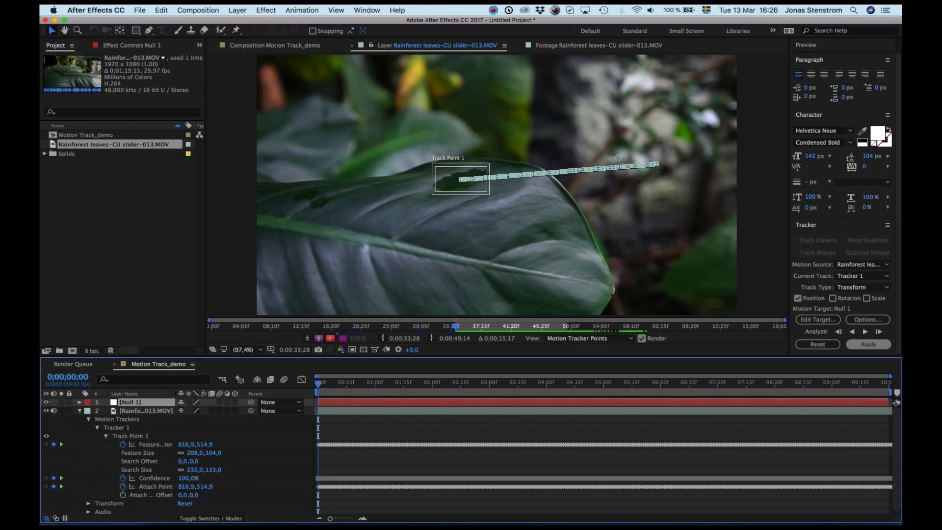
Step: Apply the track to Null 1 in X and Y and reveal its position keyframes
{"action": "left_click", "coordinate": [868, 344]}
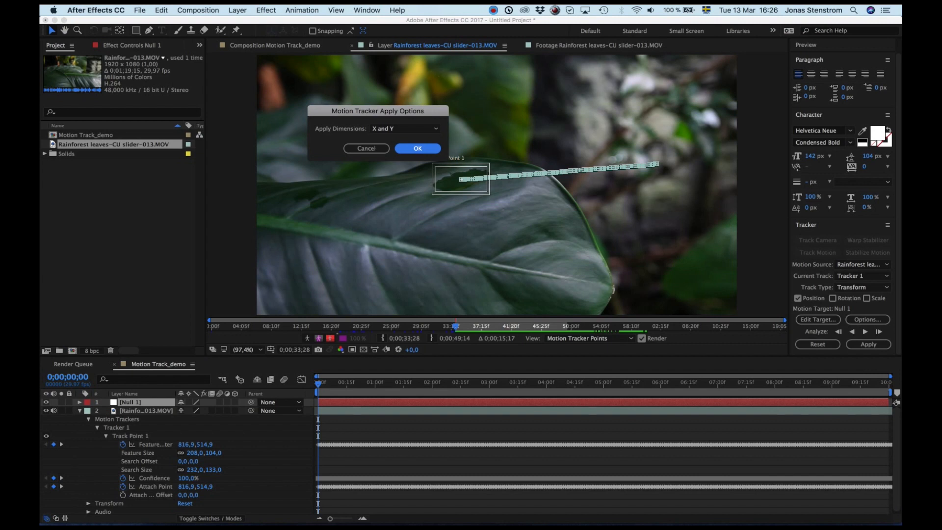
{"action": "left_click", "coordinate": [418, 149]}
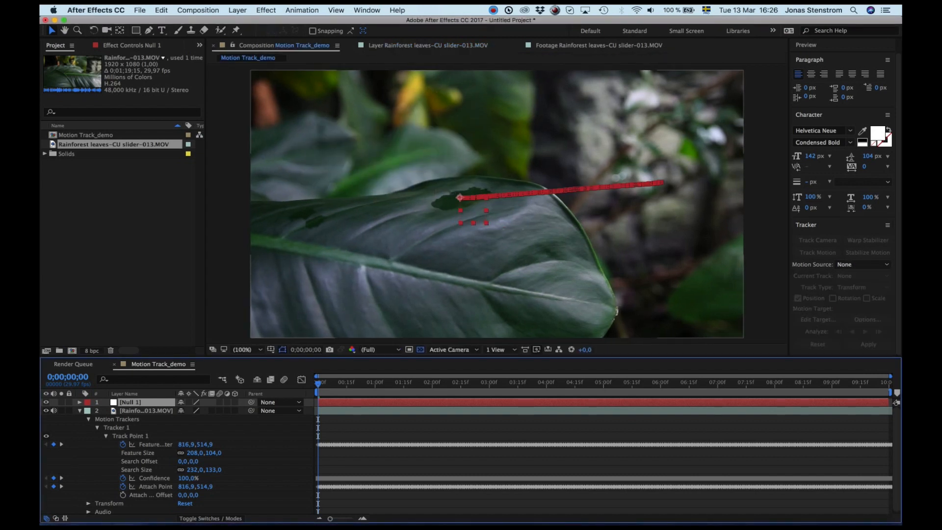
{"action": "left_click", "coordinate": [78, 402]}
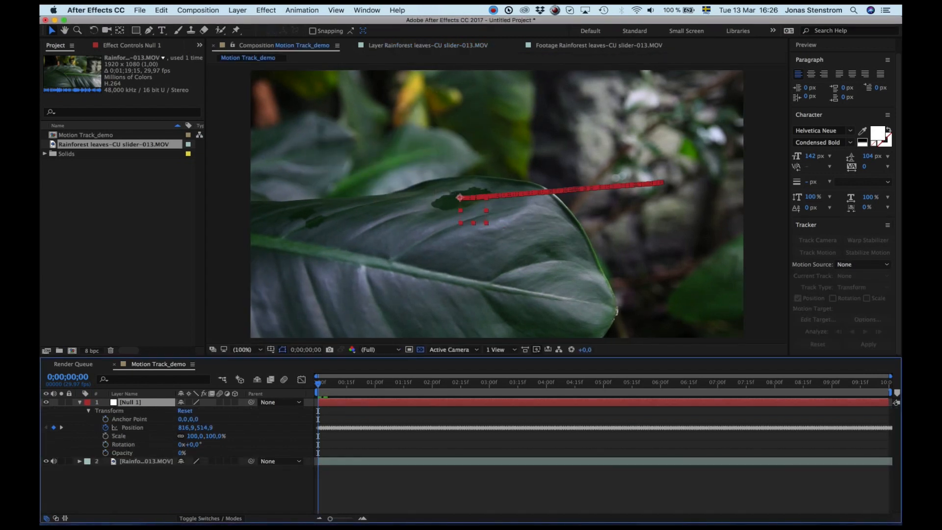
Step: Add the white 'Expedition: Rainforest' title text over the leaf footage
{"action": "left_click", "coordinate": [238, 10]}
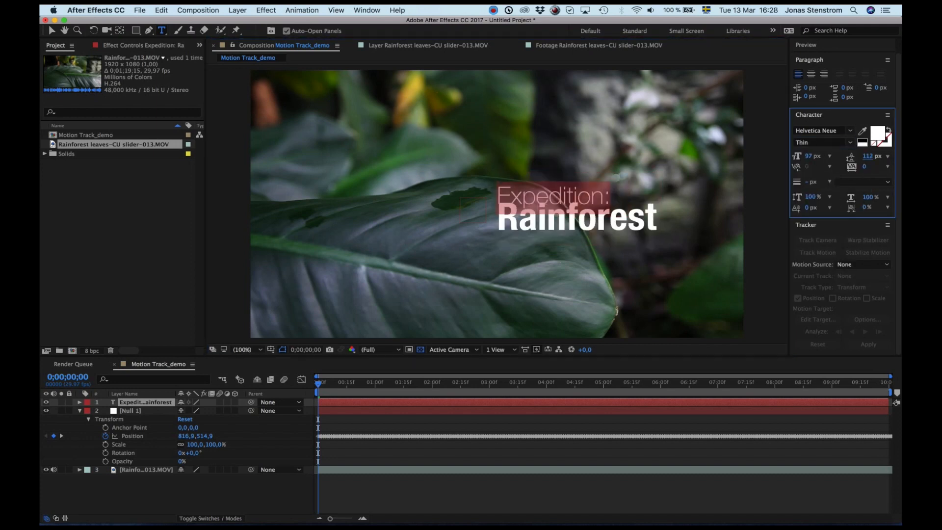
{"action": "left_click", "coordinate": [576, 201]}
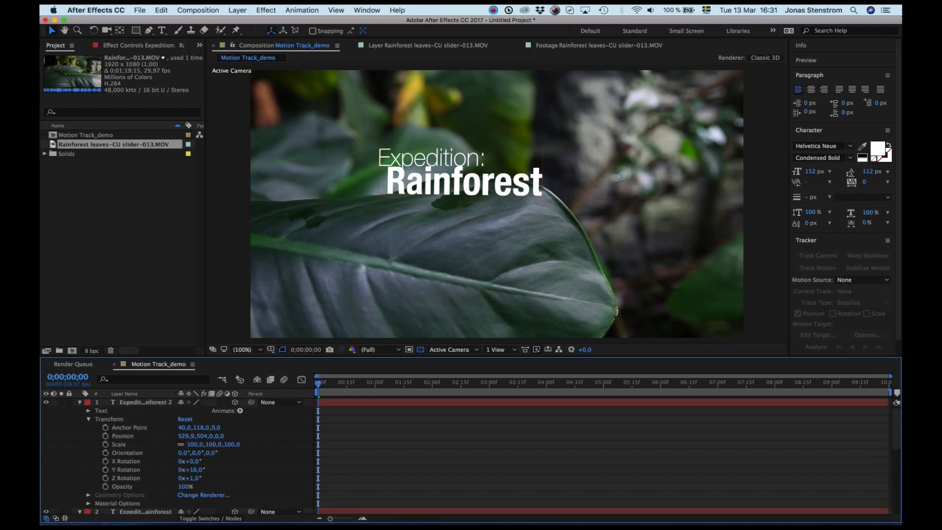
Step: Select the title copy to tilt it flat as a shadow along the leaf
{"action": "left_click", "coordinate": [280, 403]}
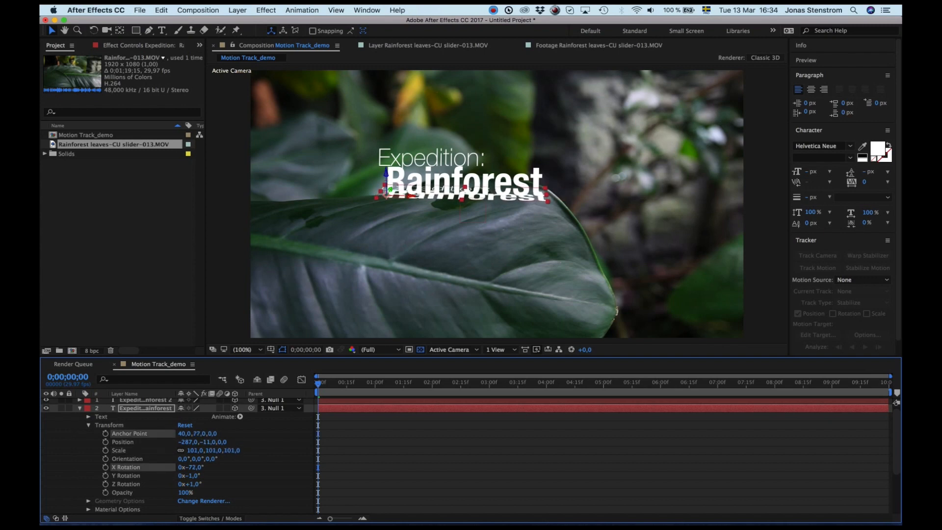
Step: Darken the shadow copy with Hue/Saturation Master Lightness -100 and add Gaussian Blur
{"action": "left_click", "coordinate": [788, 31]}
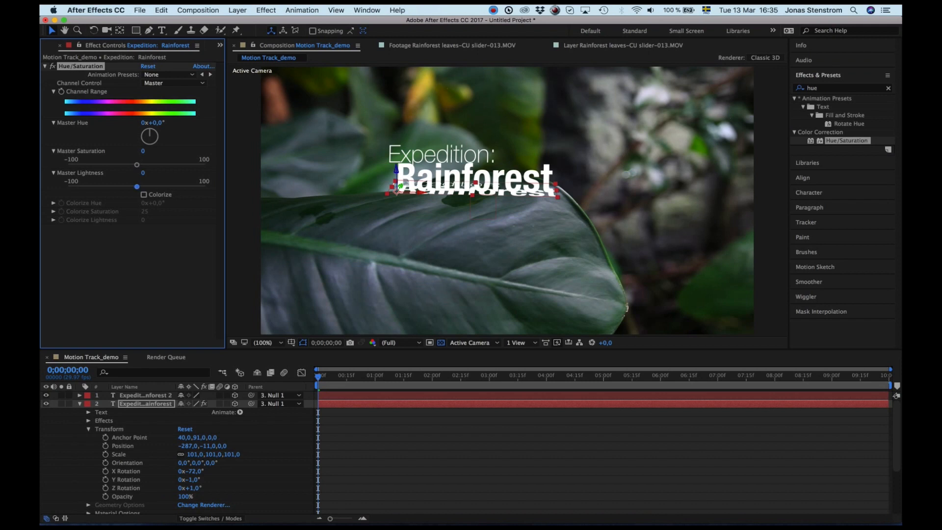
{"action": "left_click_drag", "start_coordinate": [137, 186], "coordinate": [67, 185]}
{"action": "type", "text": "gau"}
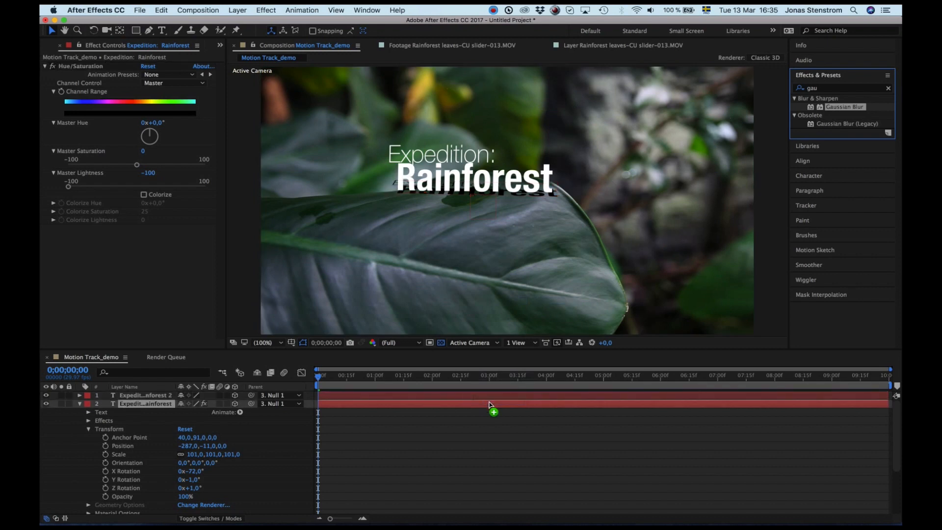
{"action": "double_click", "coordinate": [845, 106]}
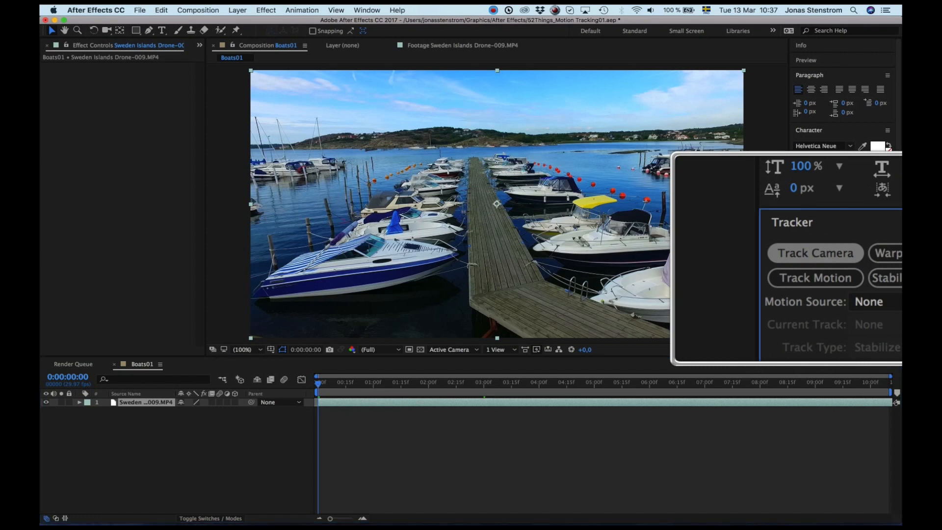
{"action": "left_click", "coordinate": [815, 252]}
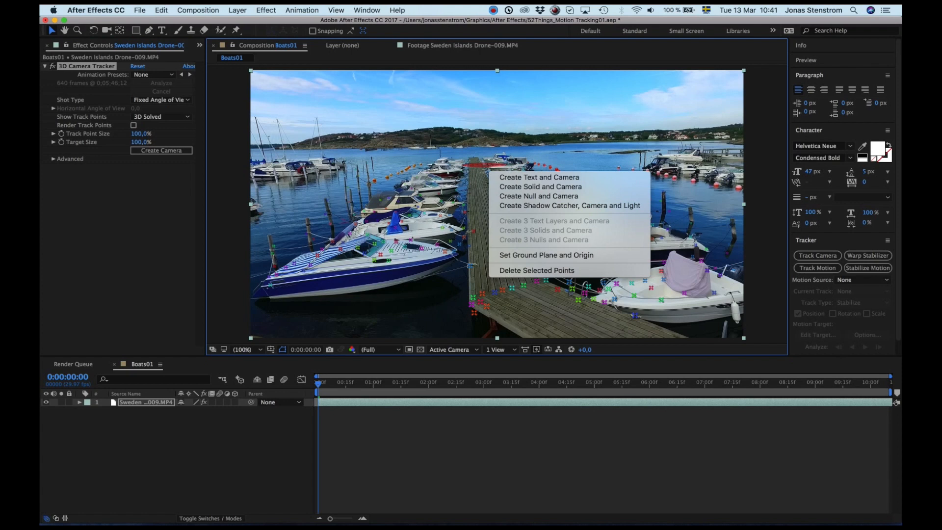
{"action": "mouse_move", "coordinate": [539, 177]}
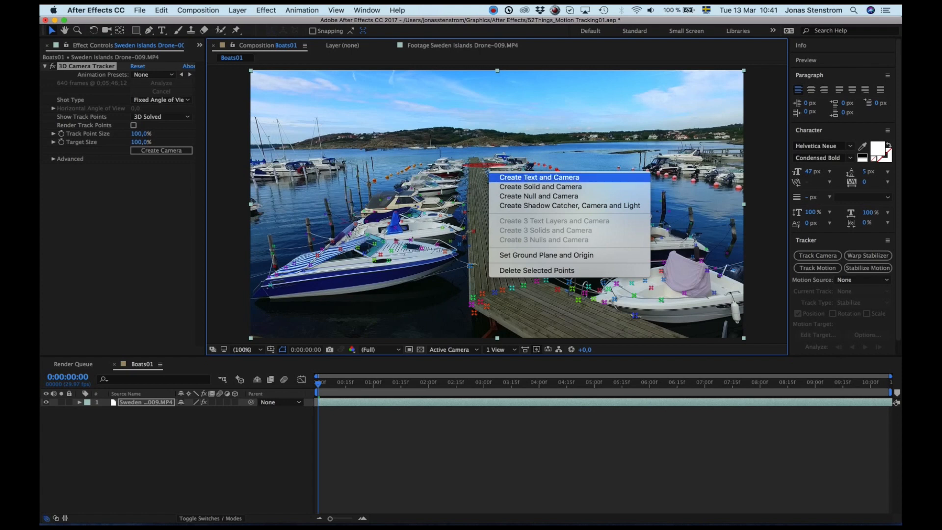
Step: Create a text layer and 3D tracker camera from the selected dock track points
{"action": "left_click", "coordinate": [538, 178]}
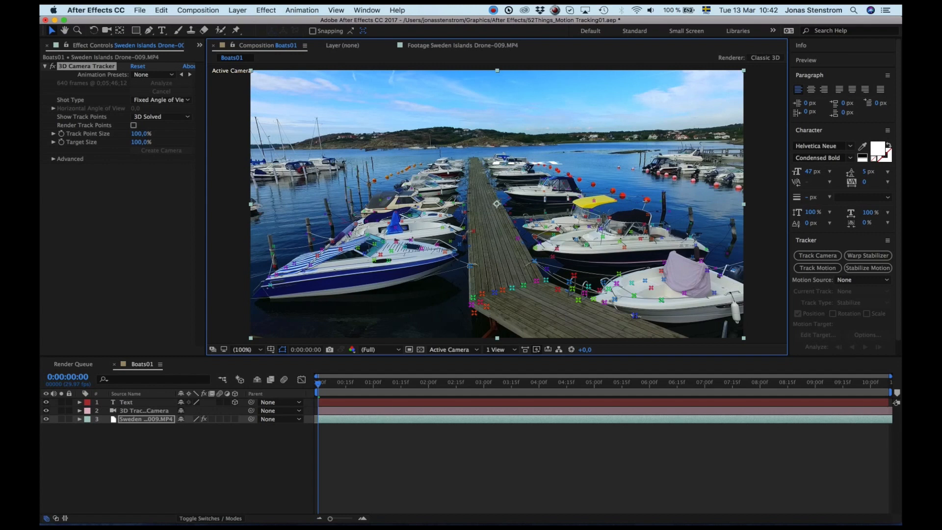
Step: Reveal the Text layer's Transform and rotate it 90° on X so it stands upright, scaled up over the dock
{"action": "left_click", "coordinate": [126, 402]}
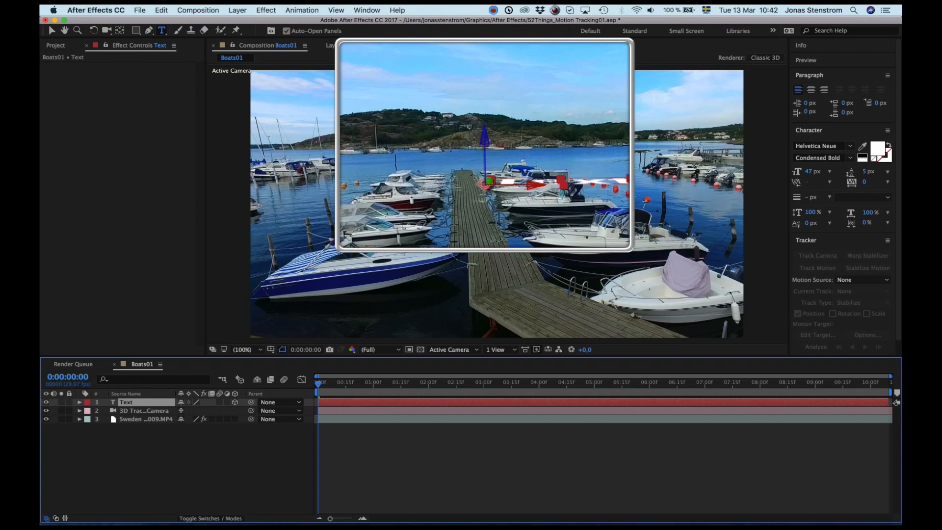
{"action": "left_click", "coordinate": [78, 402]}
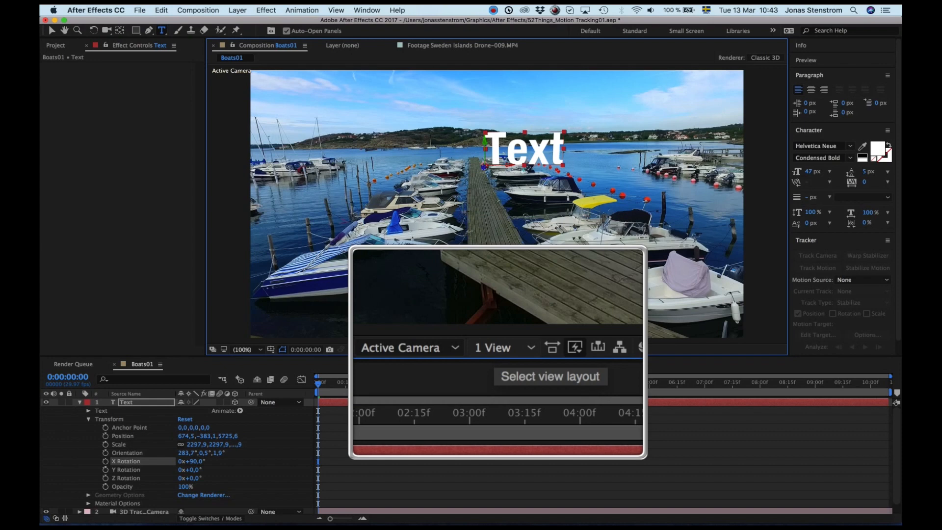
Step: Use the 4 Views layout to place the title above the dock, then return to 1 View for the Motion Tracking text
{"action": "left_click", "coordinate": [500, 350]}
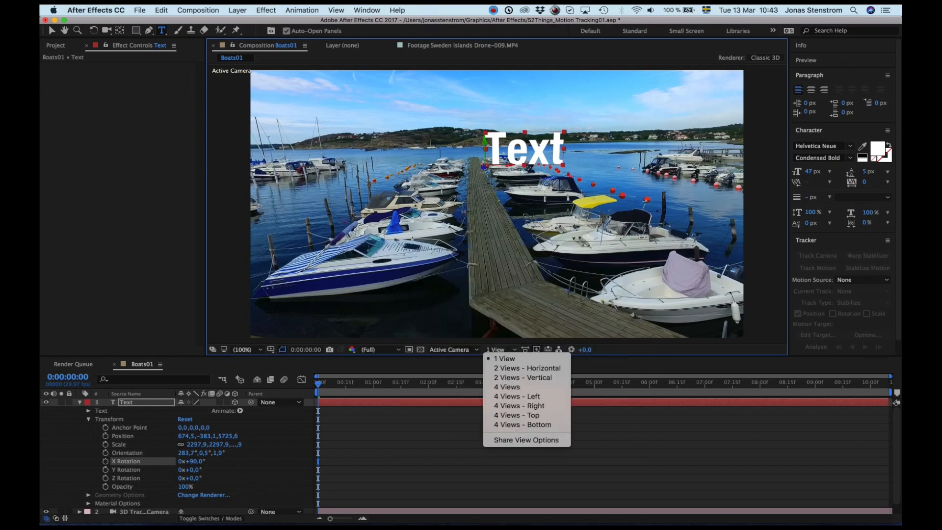
{"action": "left_click", "coordinate": [507, 387]}
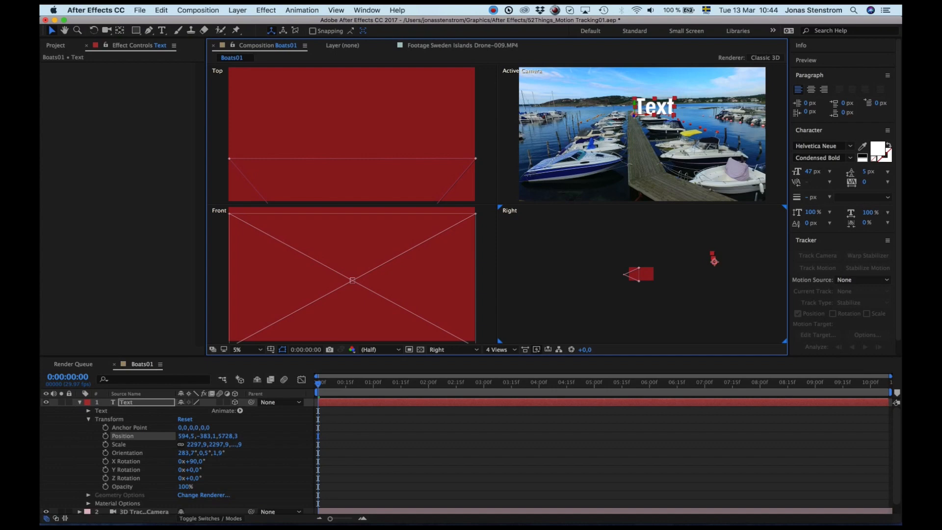
{"action": "left_click", "coordinate": [497, 350]}
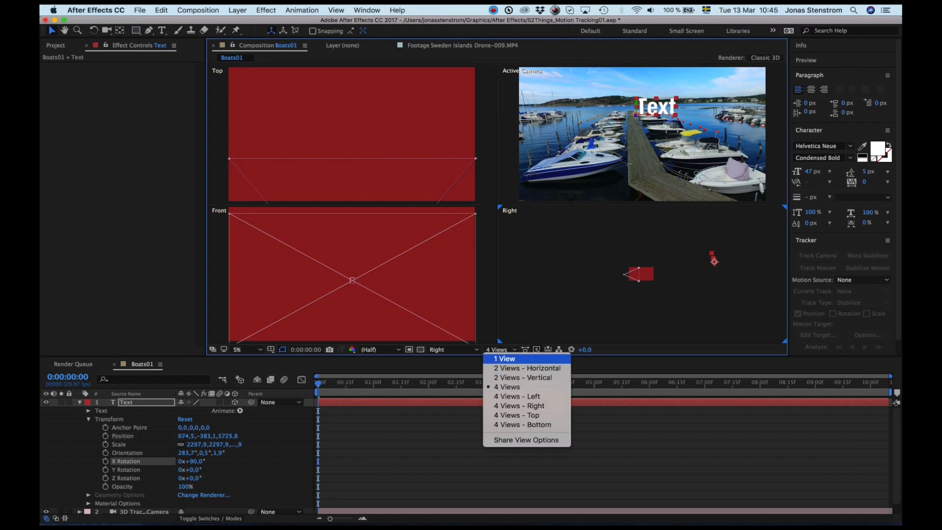
{"action": "left_click", "coordinate": [504, 359]}
{"action": "type", "text": "Motion Tracking"}
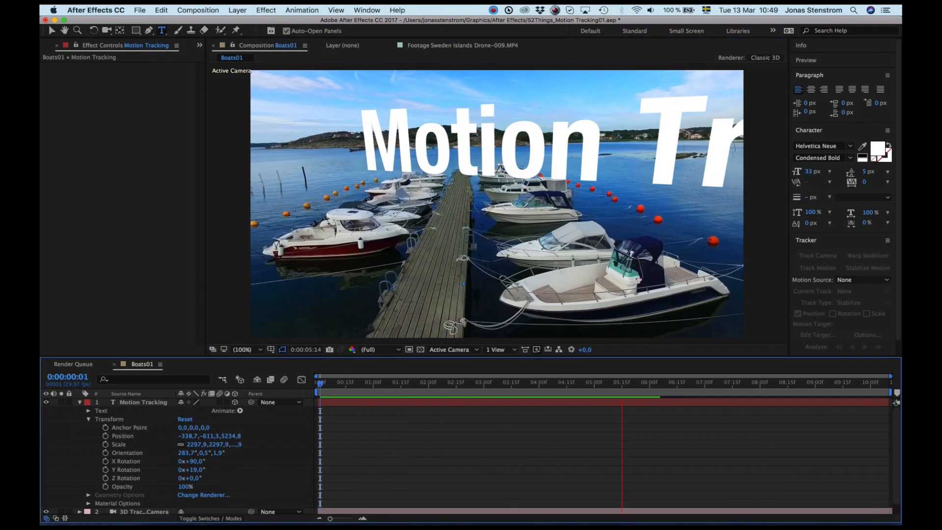
Step: Scrub to a later frame and back to the start to verify the Motion Tracking title holds above the pier
{"action": "left_click", "coordinate": [713, 382]}
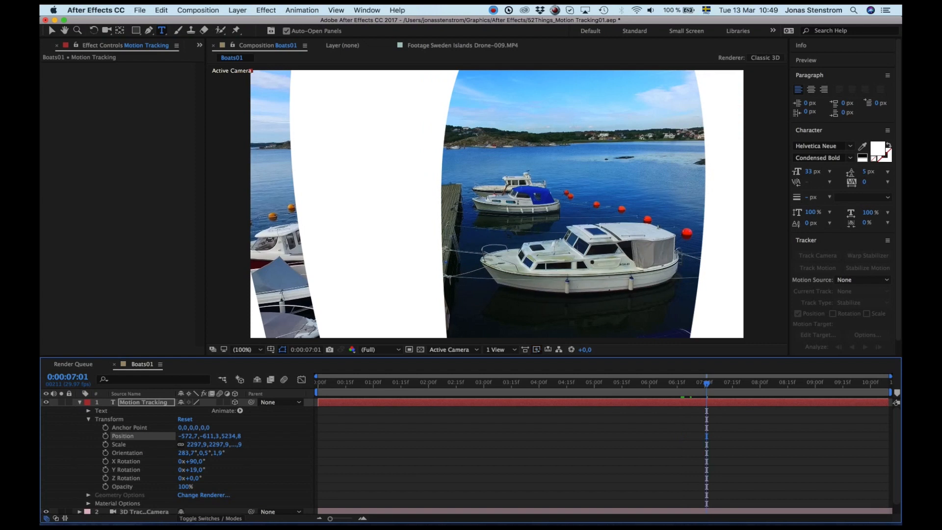
{"action": "left_click", "coordinate": [318, 382]}
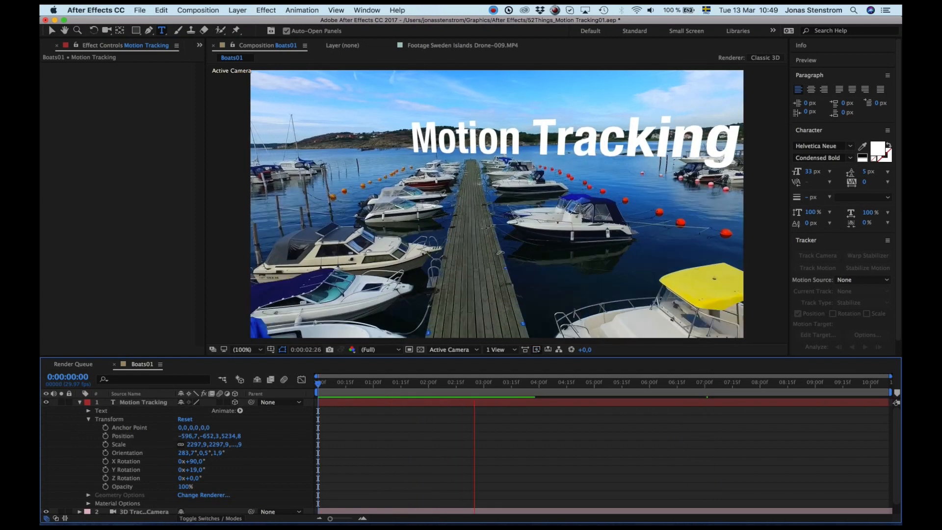